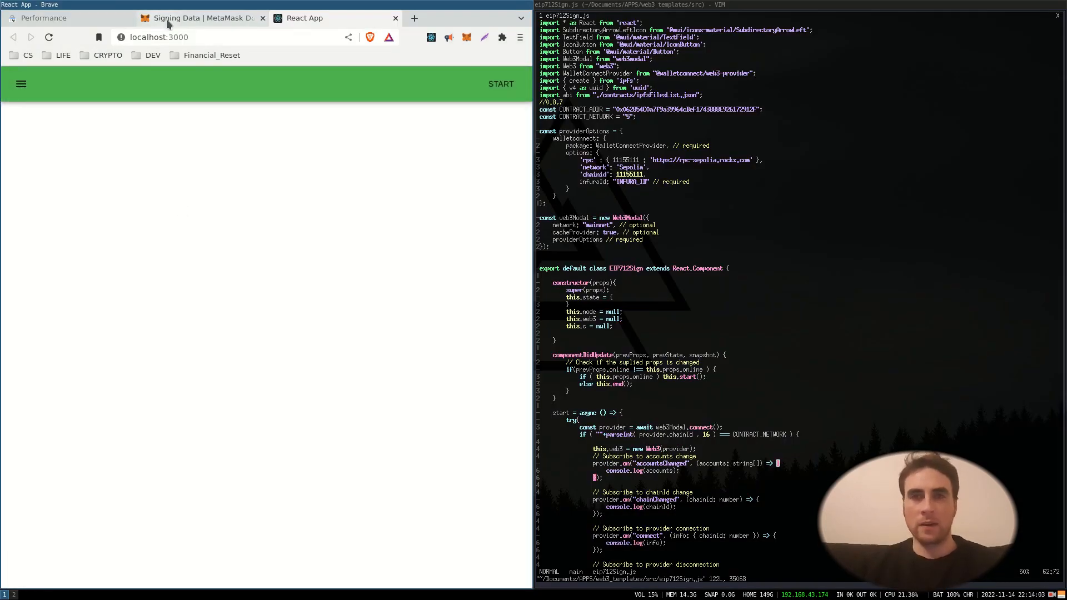
mouse_move(201, 18)
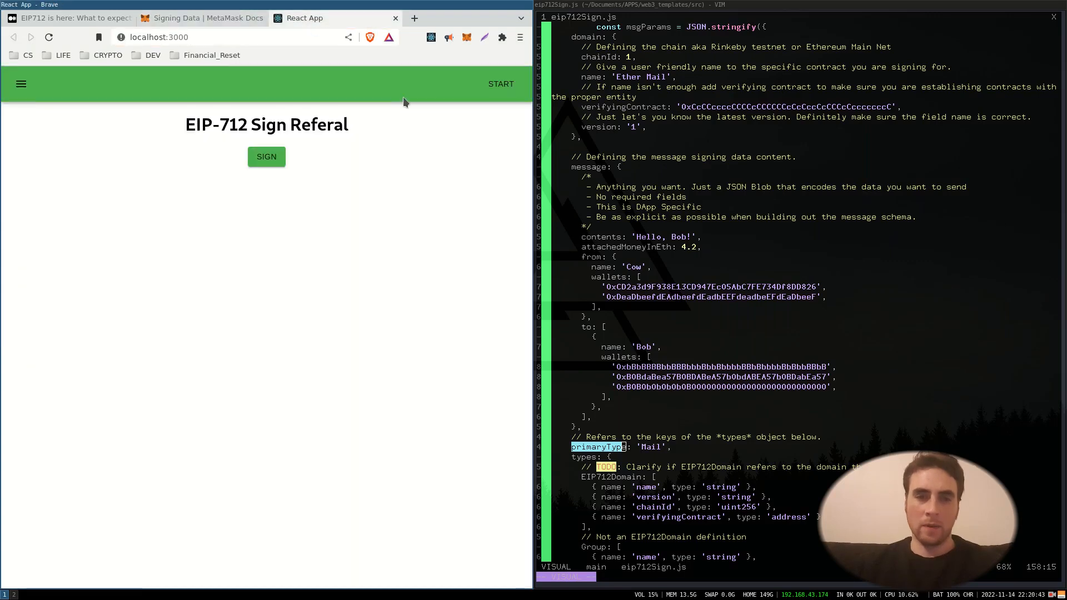
click(266, 157)
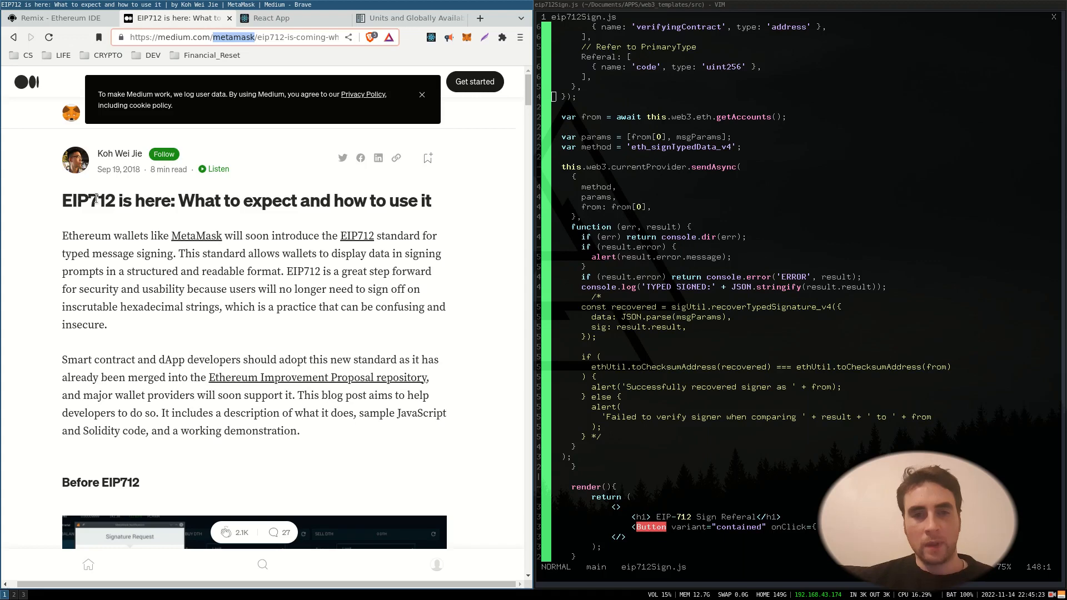
Scroll the Medium EIP712 article down to the sendAsync example splitting the signature into r, s and v
scroll(down, 3)
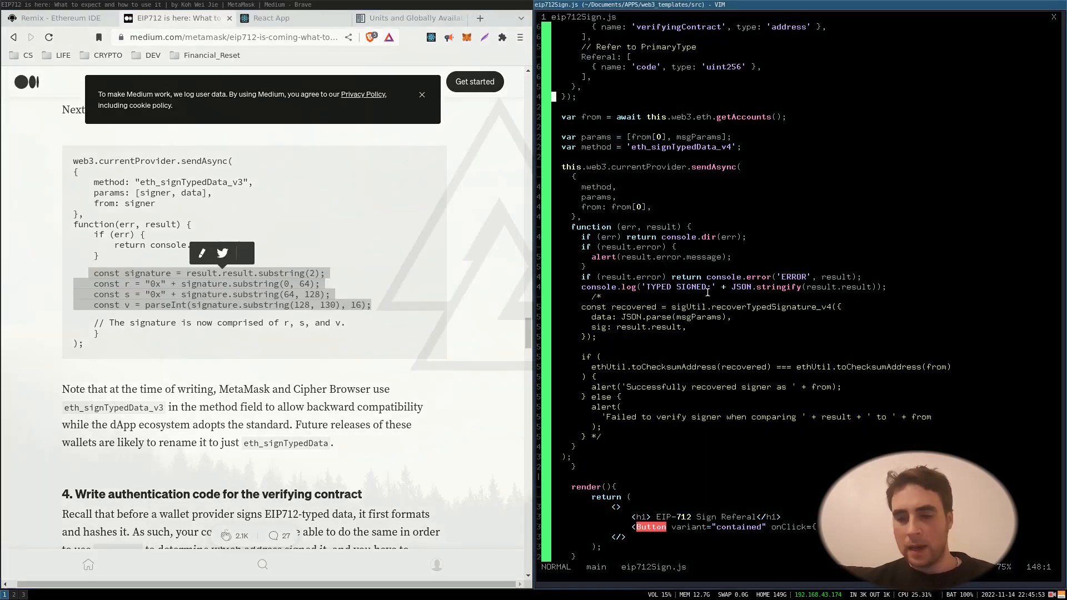
Bring up the Vim tab to paste the r, s, v substring lines into the sendAsync callback
click(273, 18)
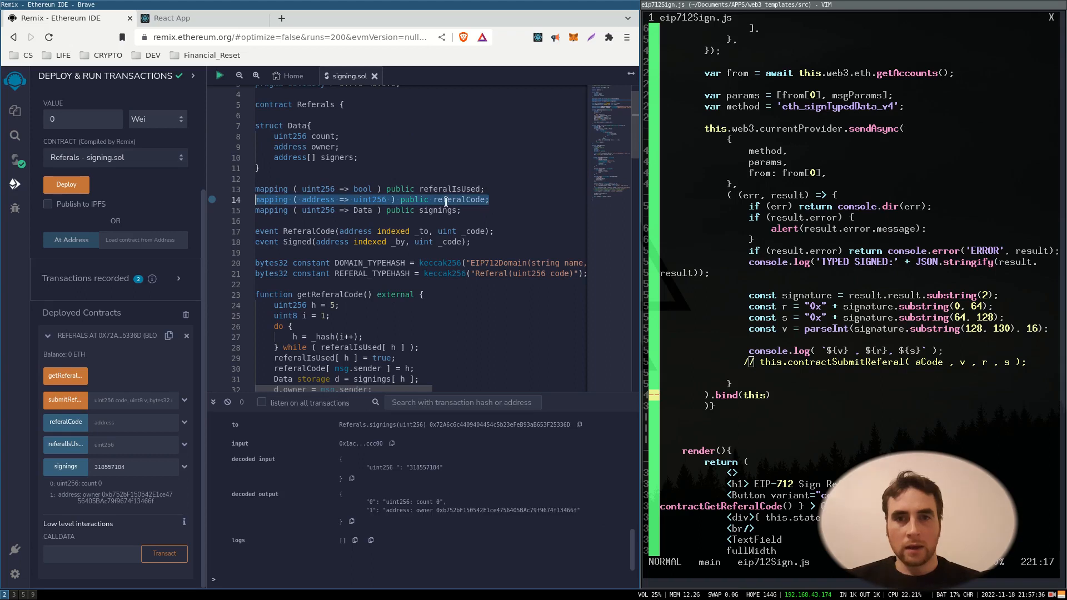
Return to the Remix tab showing the Referals contract's ecrecover signature verification code
click(202, 18)
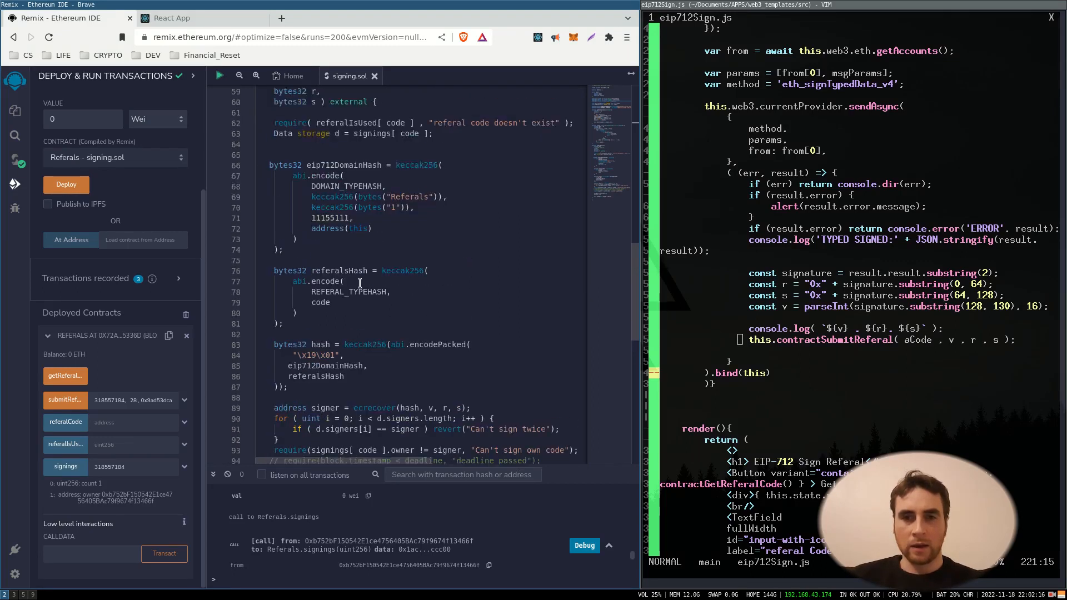
click(203, 18)
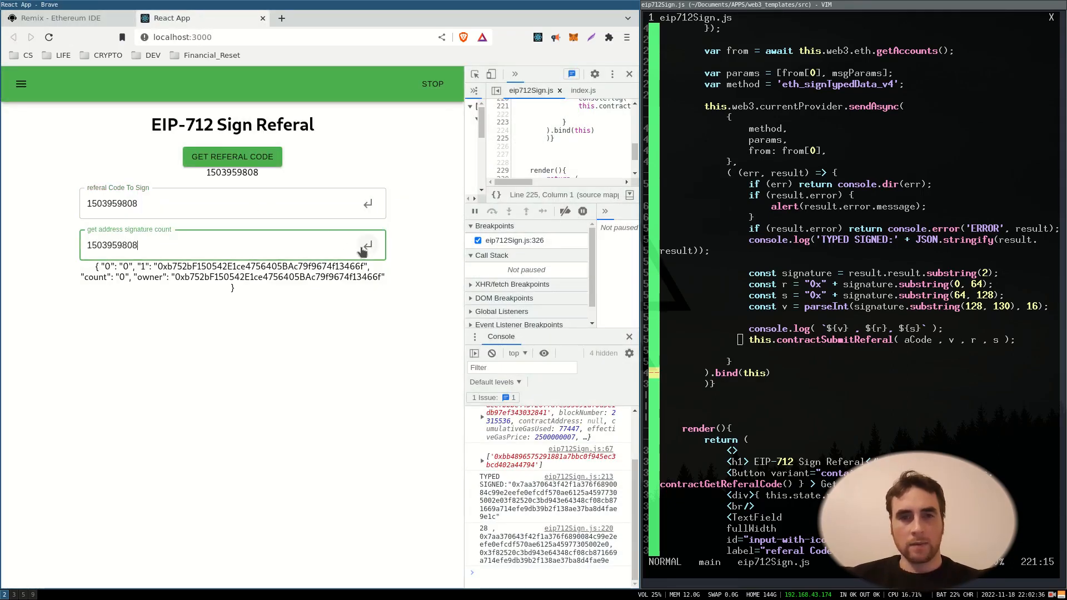